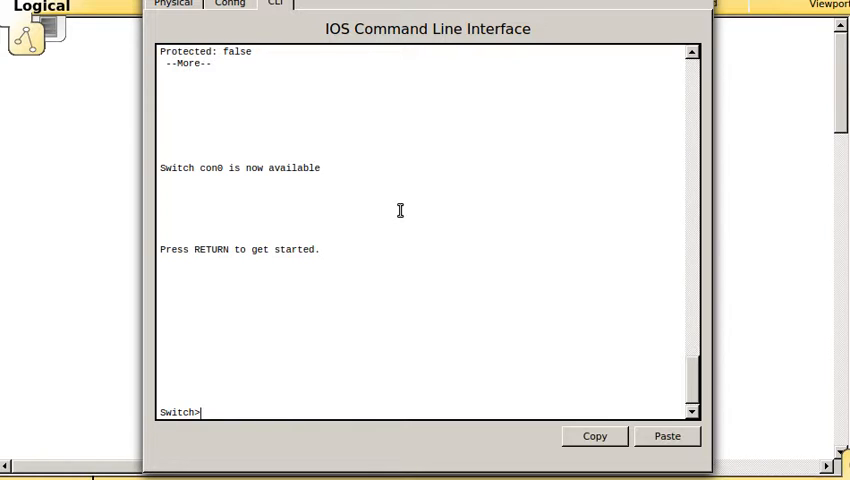
List exec commands with ? at Switch>, then try abbreviations tel, t, te and an abandoned tr 192.168. traceroute.
text(?)
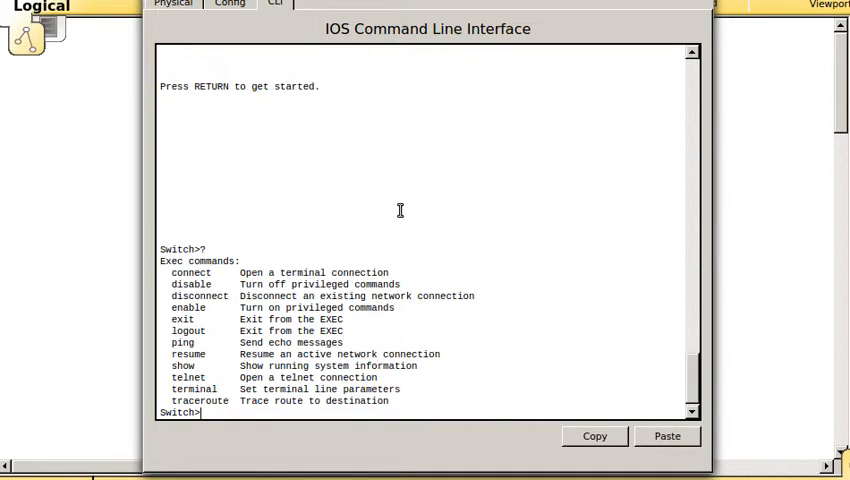
text(t)
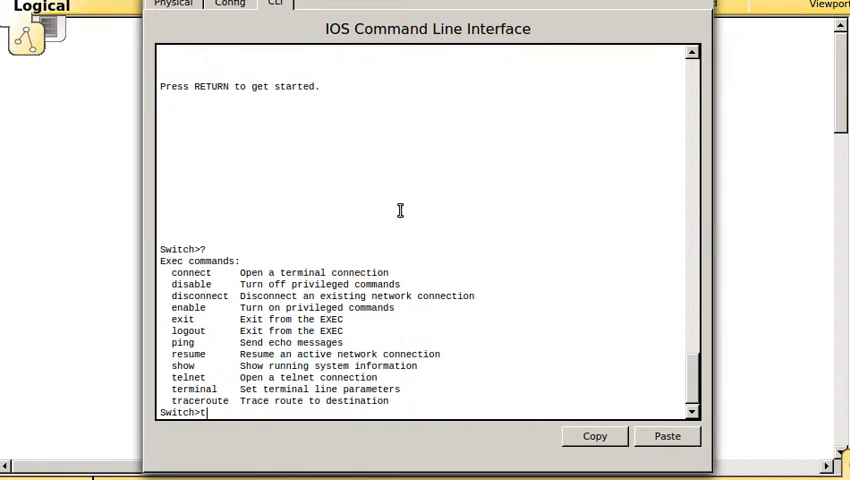
text(e)
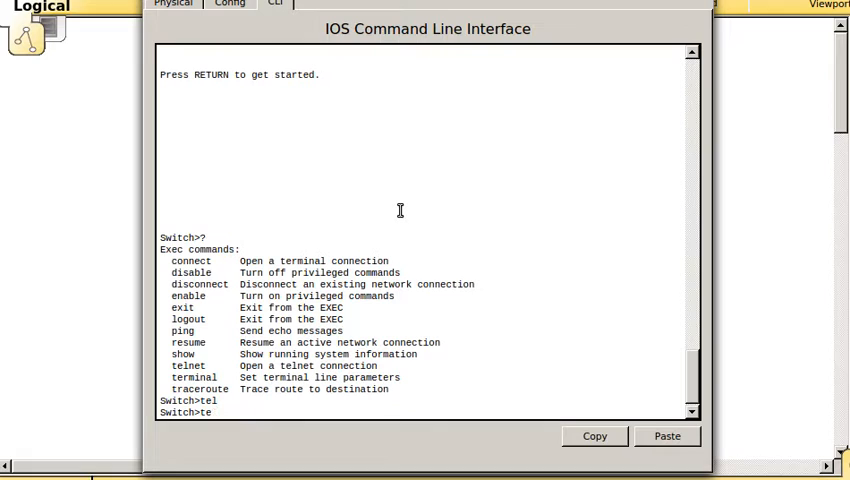
key(BackSpace)
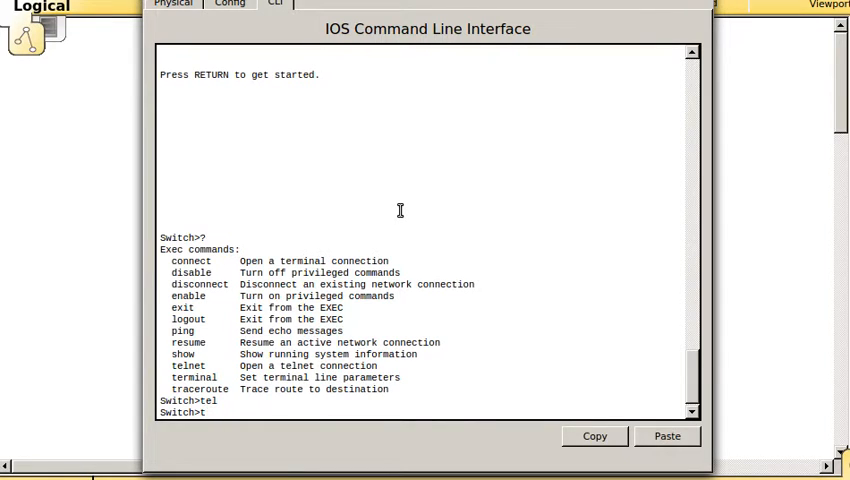
text(tch>t)
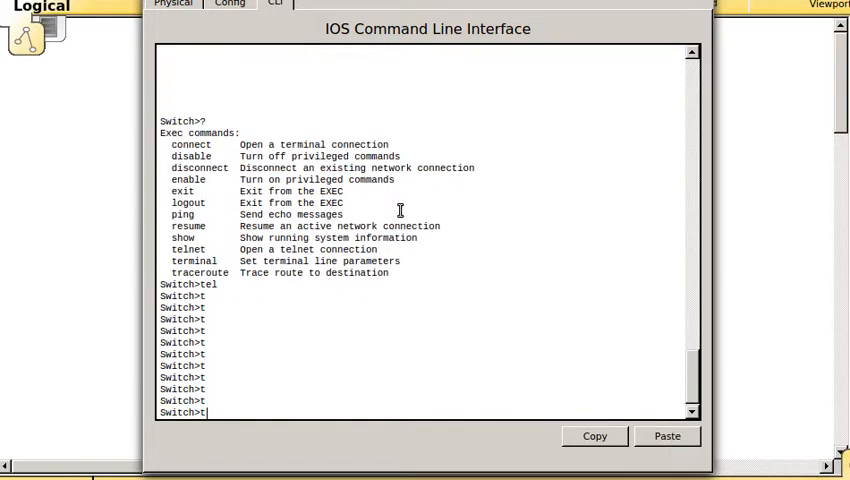
text(r 1)
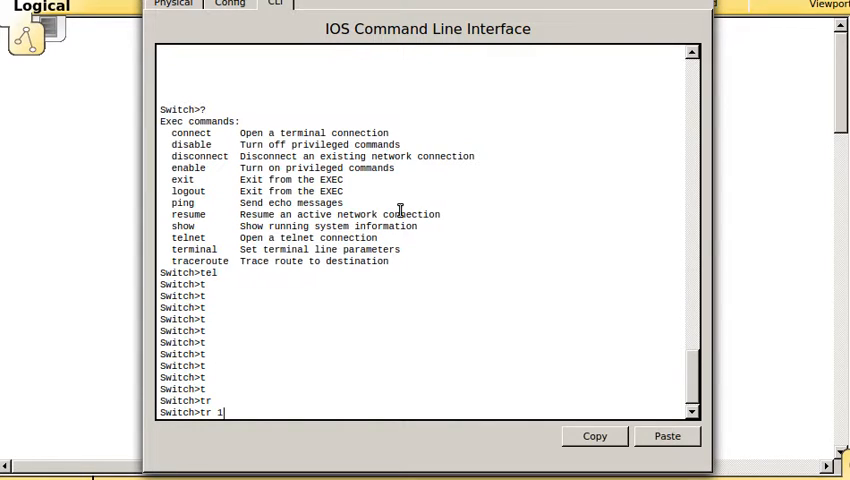
text(92.168.)
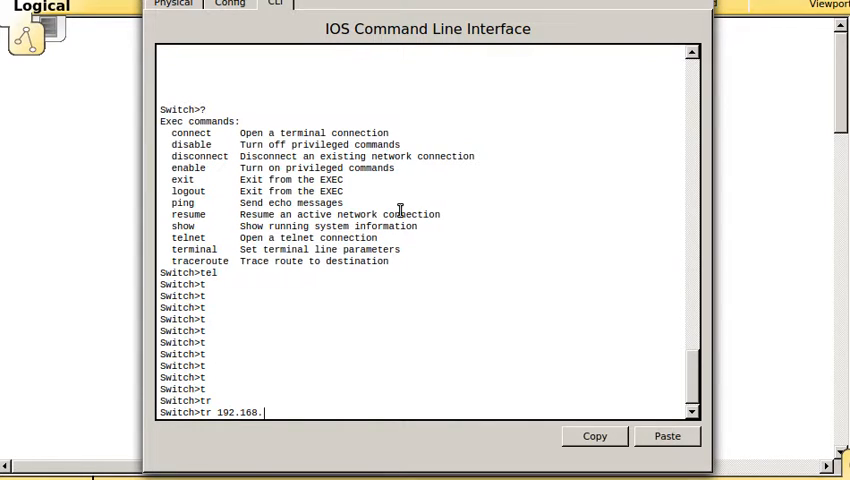
key(Enter)
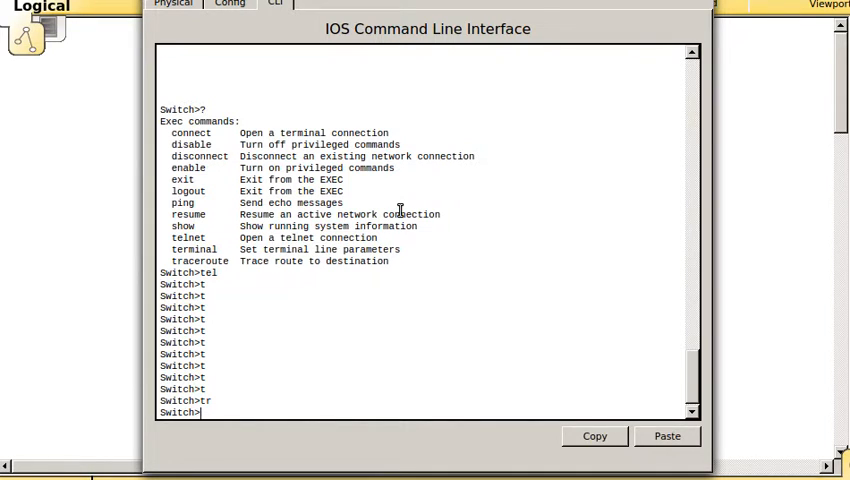
Run abbreviated ping pi 1.1.1.1 (0 percent success) after an Incomplete command error, then list commands with ? again.
text(pi)
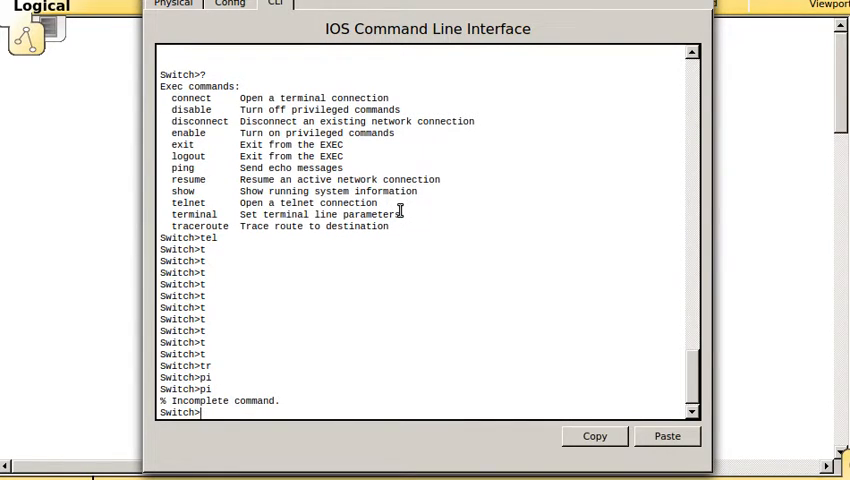
text(pi 1.1.1.1)
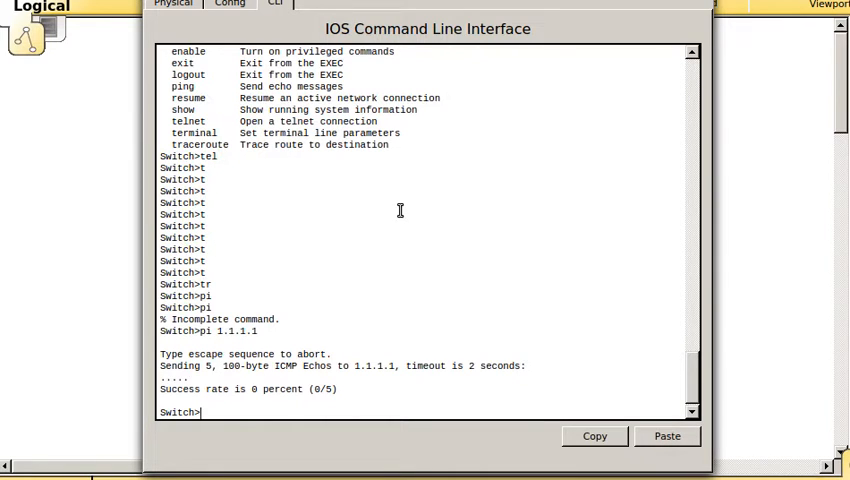
text(?)
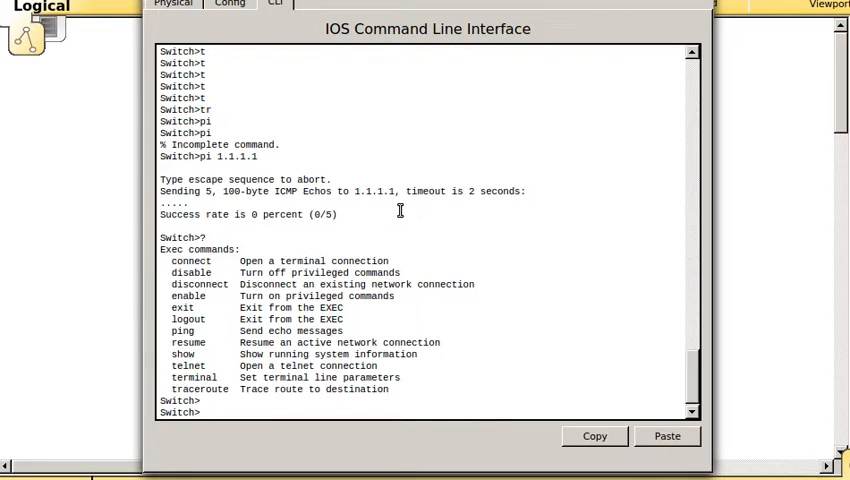
Enter privileged mode with en, view its command list, and reach Switch(config)# via conf t.
text(en)
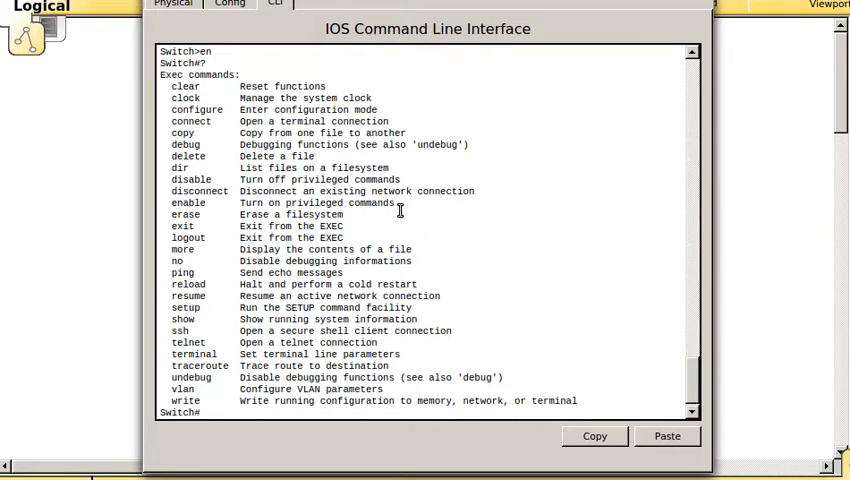
text(conf)
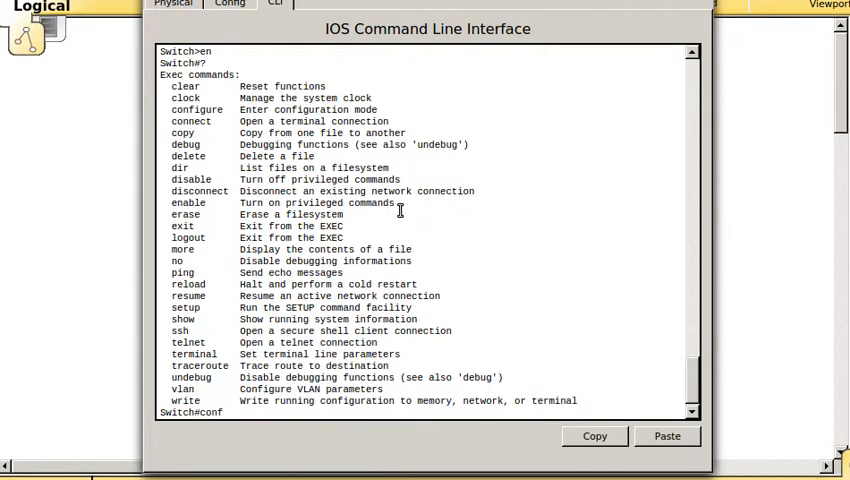
text(t)
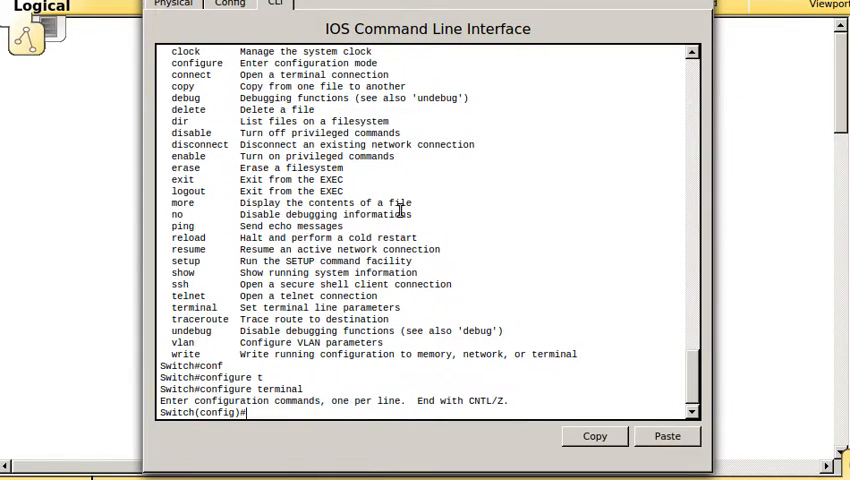
text(int fa0)
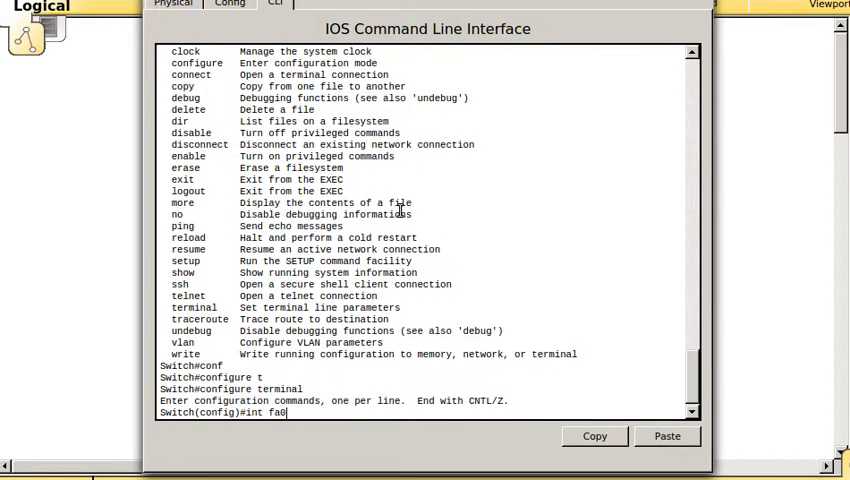
text(?)
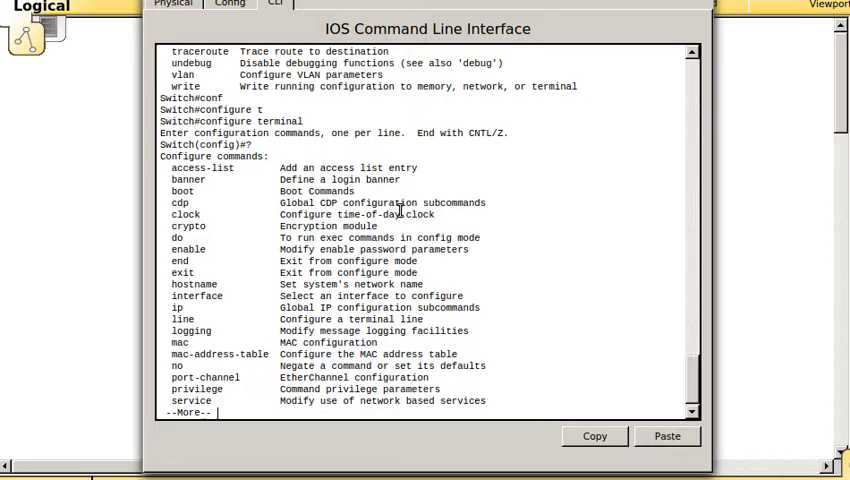
text(enable)
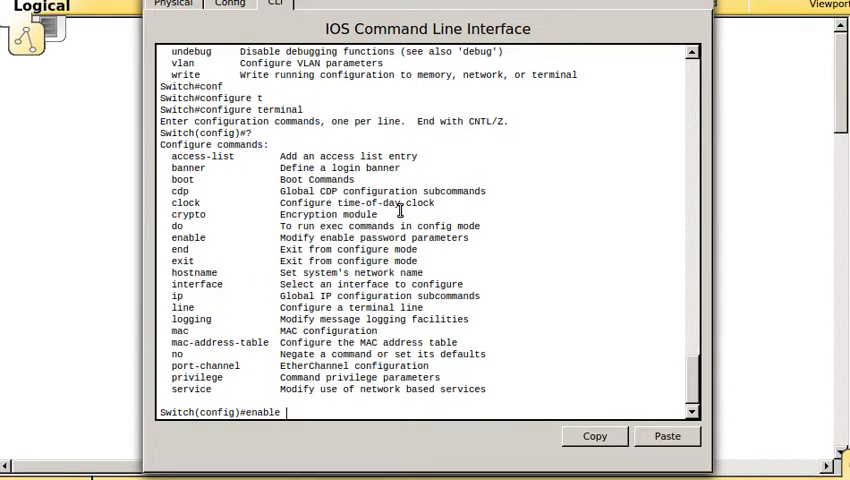
text(passwe)
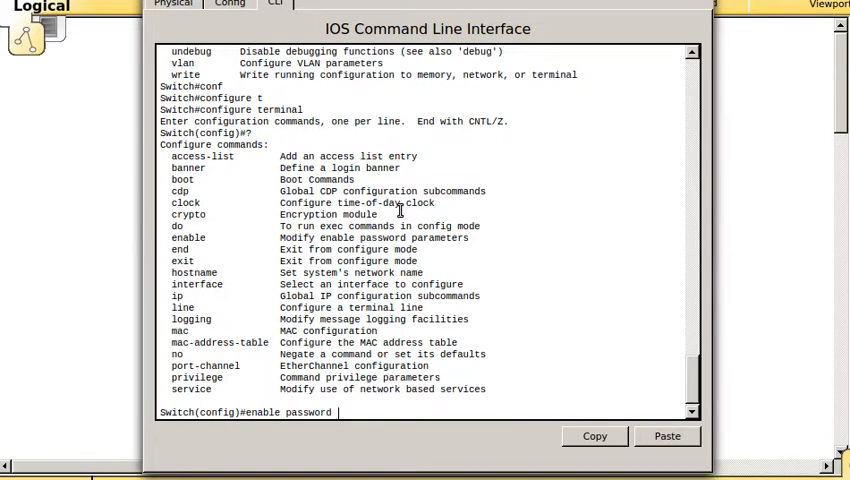
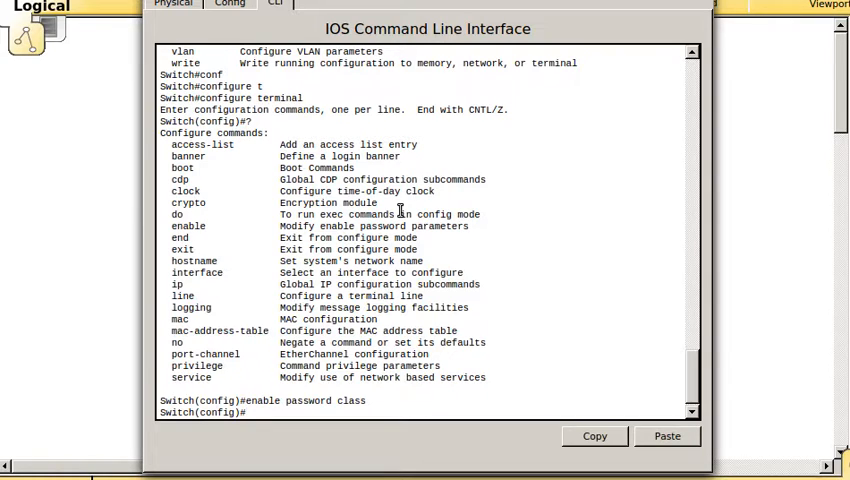
Enter interface fa0/1 configuration and list its available commands with ?
text(int)
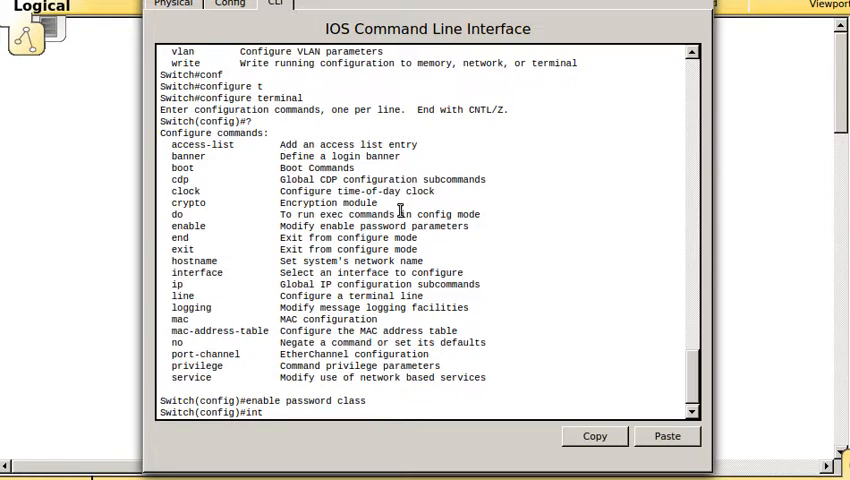
text(fa0/1)
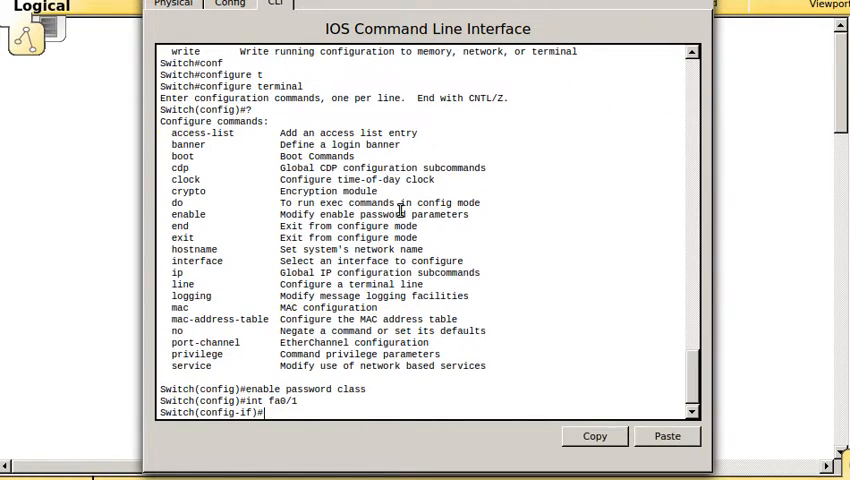
text(?)
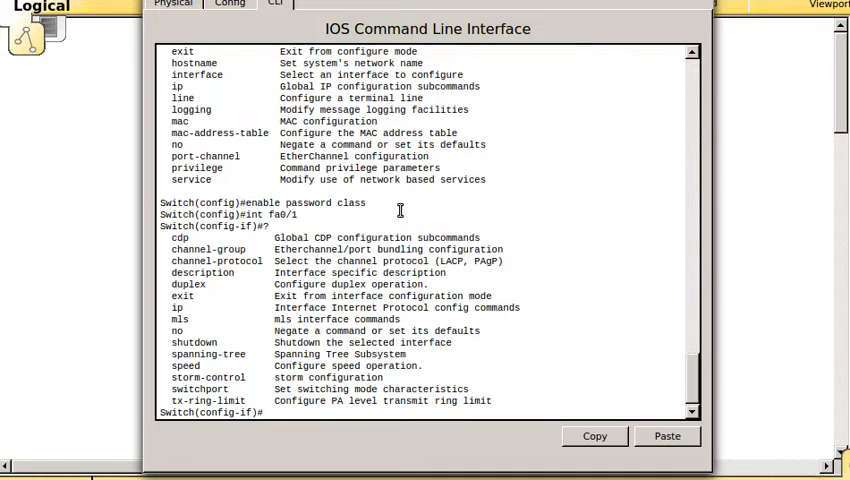
After two rejected attempts, display the VLAN table from interface mode with do show vlan brief.
text(show vlan brief)
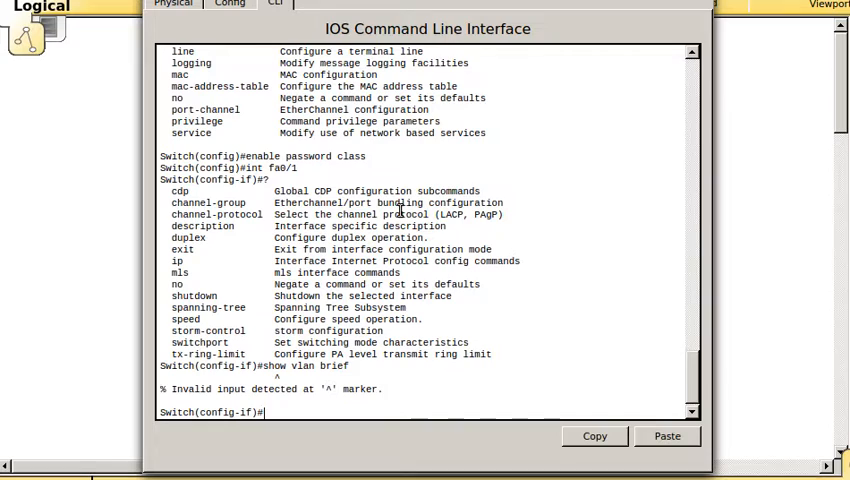
text(do)
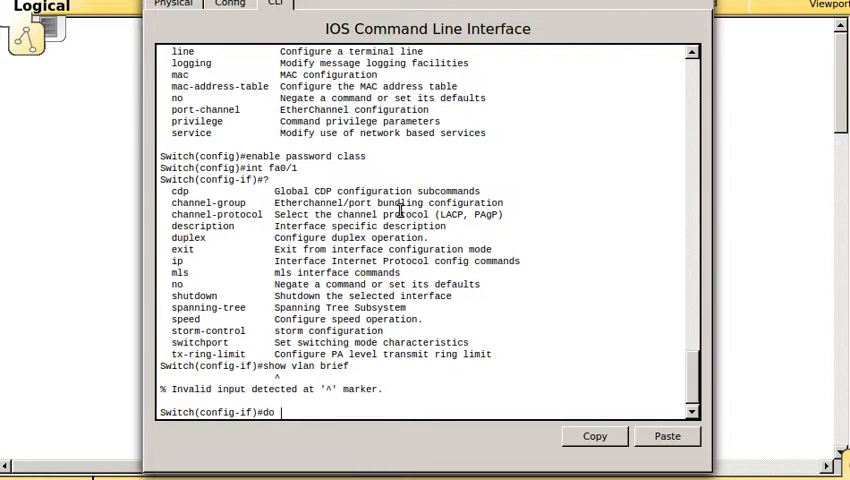
text(show val)
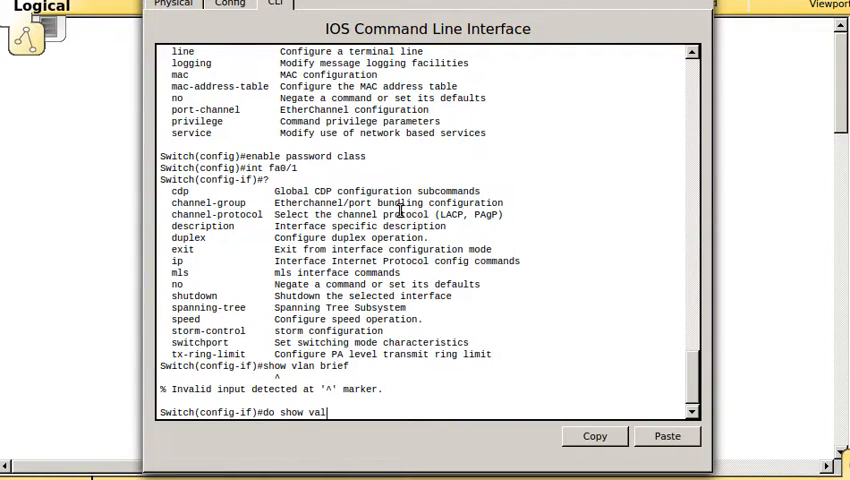
text(n br)
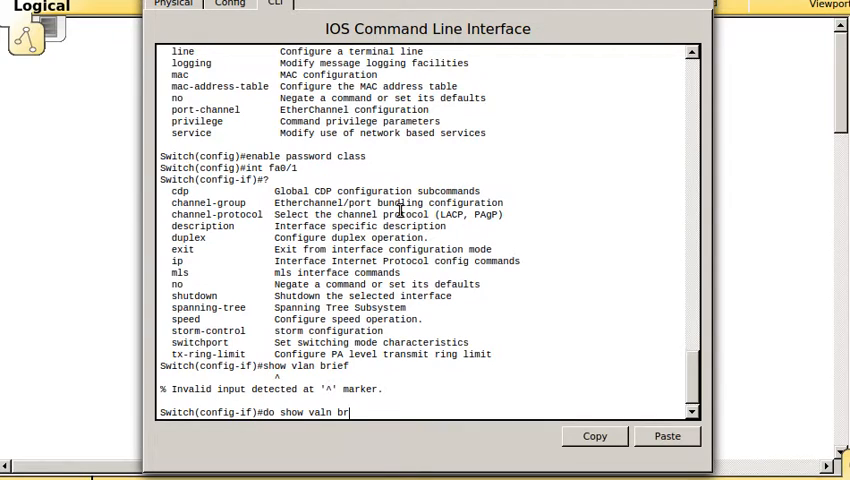
text(ef)
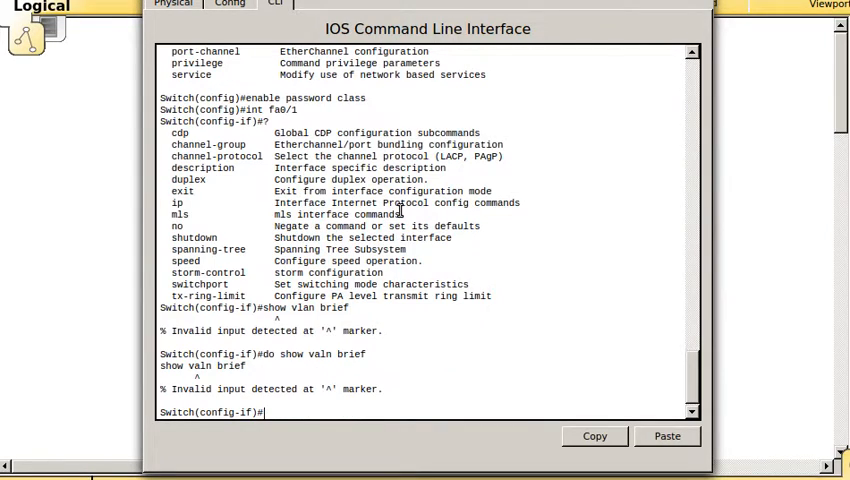
text(do show valn brief)
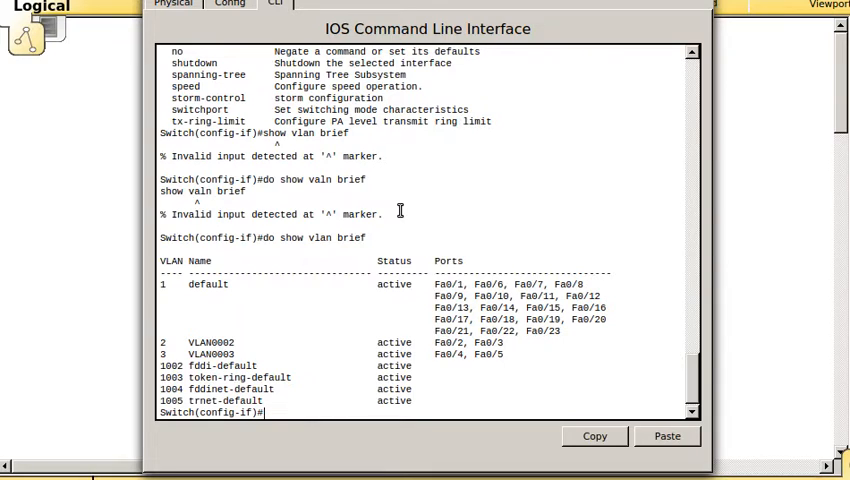
Exit interface mode, then re-enter conf t and int fa0/1 twice, returning to Switch# with Ctrl+Z and end.
text(ex)
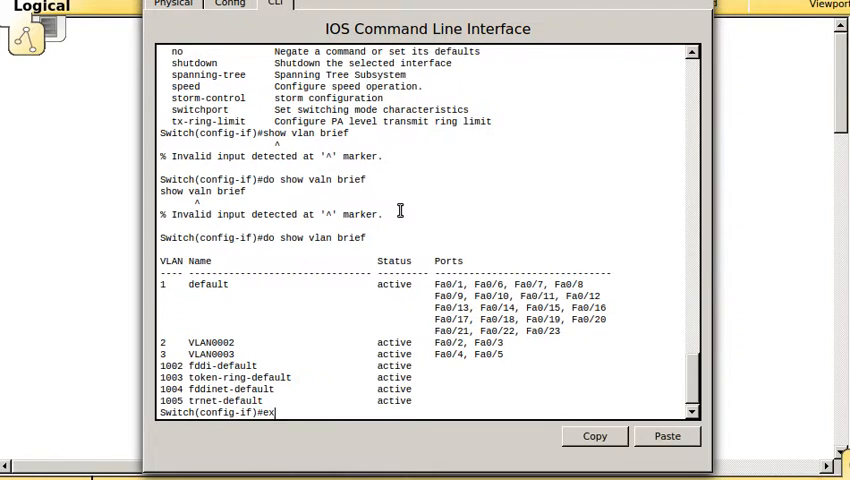
key(enter)
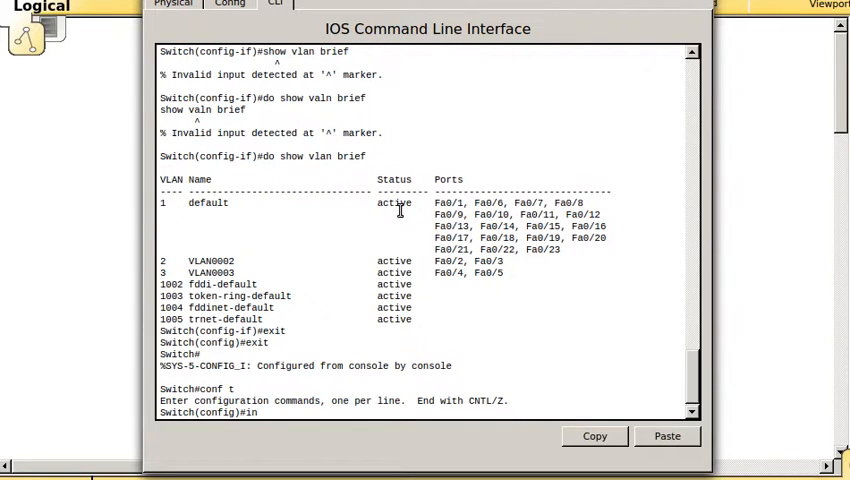
text(int fa0/1)
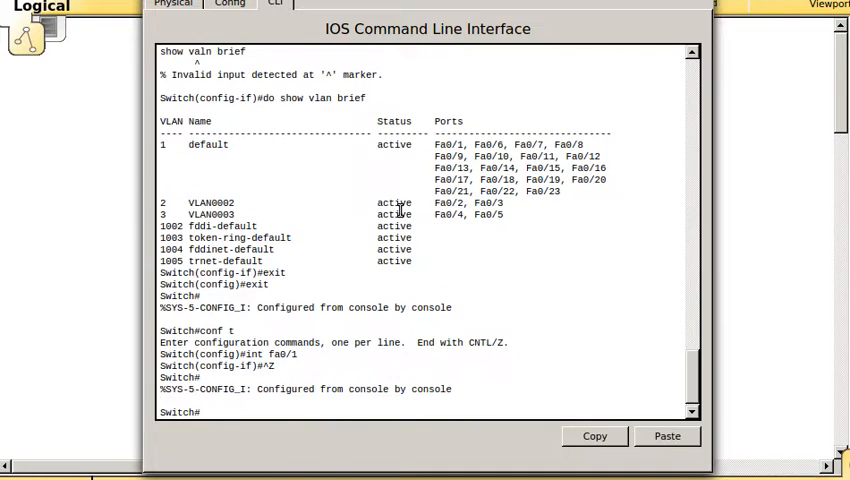
text(configure terminal)
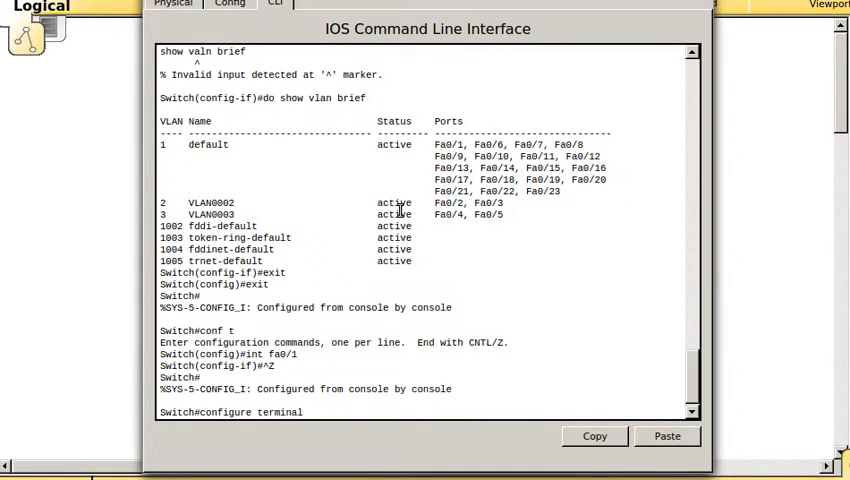
text(int fa0/1)
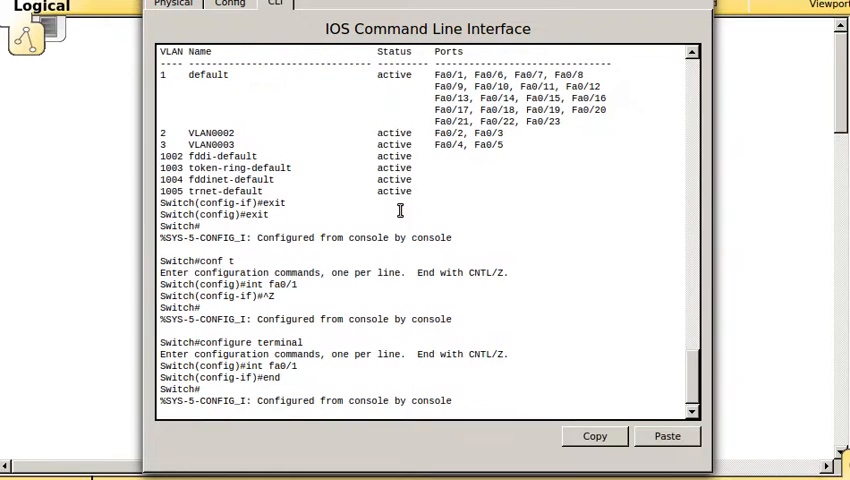
Display the running configuration with show run, paging through the --More-- screens.
scroll(down, 3)
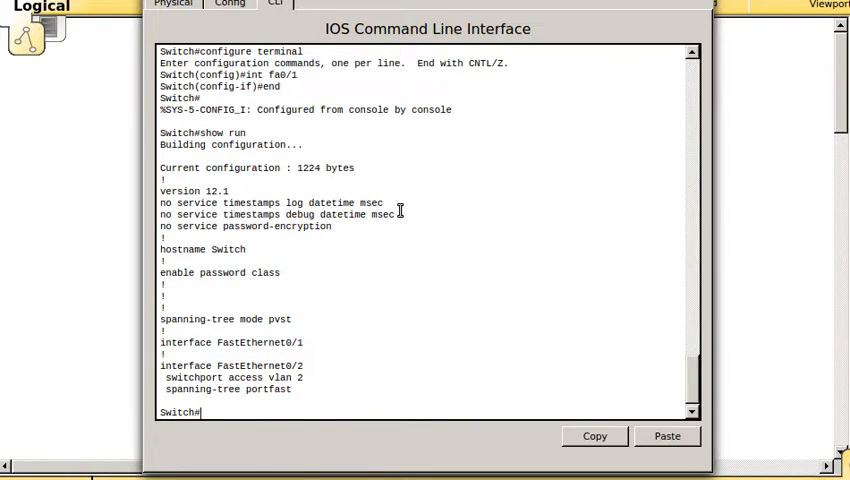
text(show r)
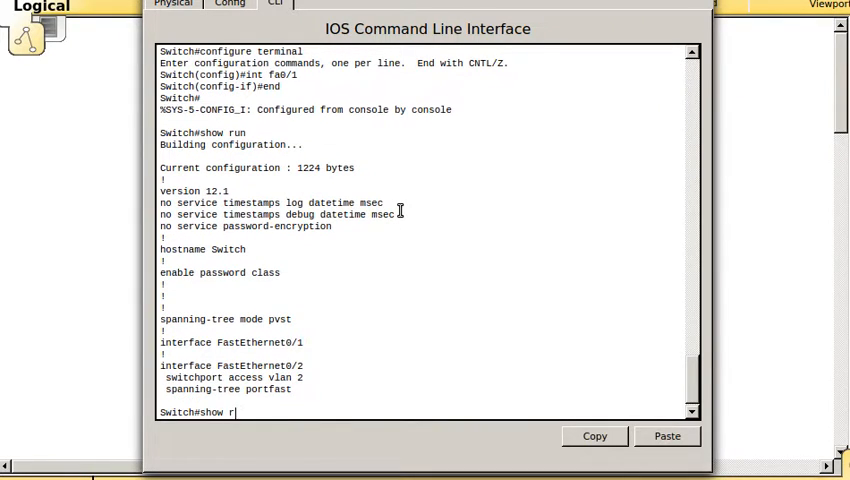
key(Enter)
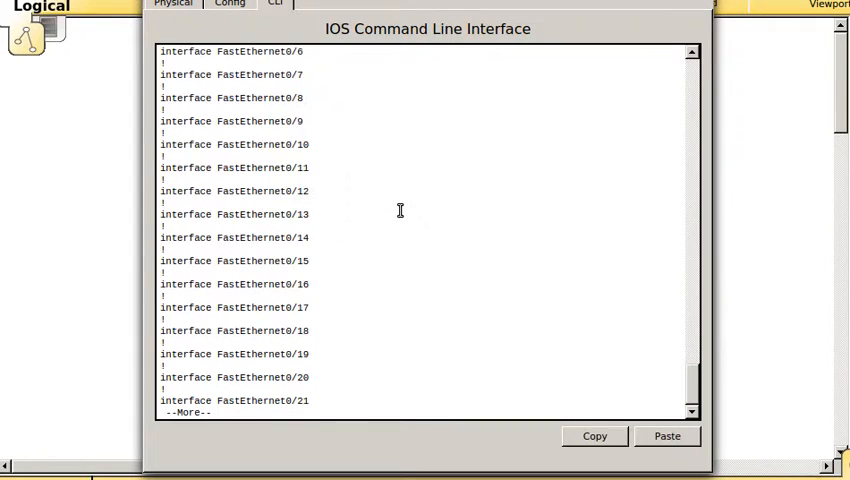
key(Space)
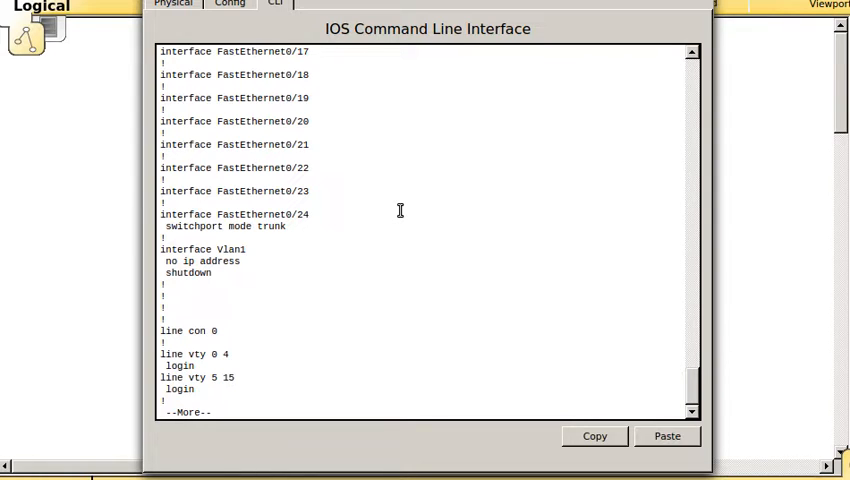
key(space)
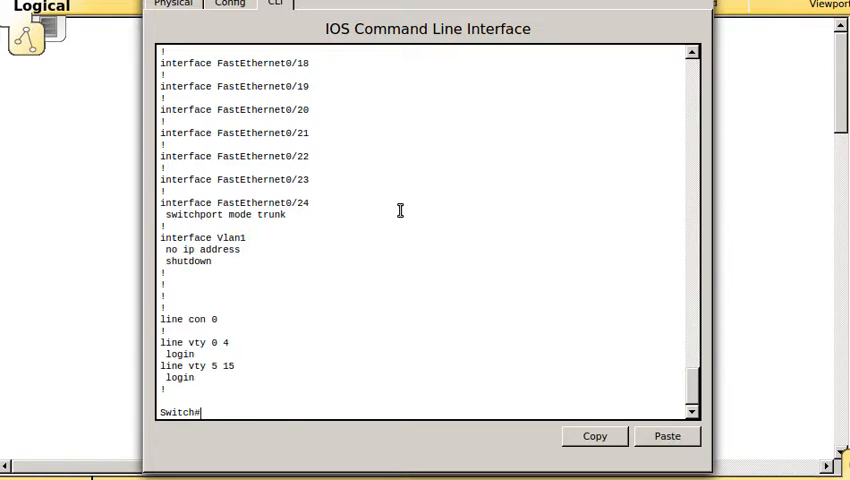
Save to startup-config with copy running-config startup-config and the abbreviated copy run start.
text(copy)
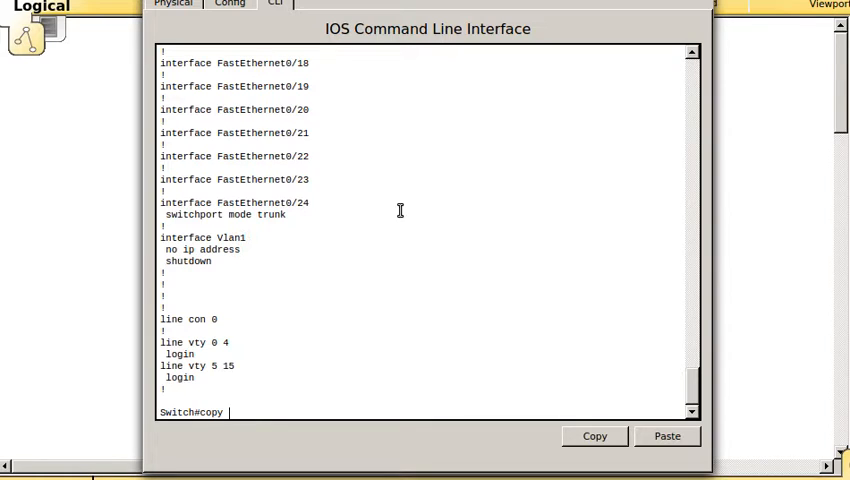
text(run)
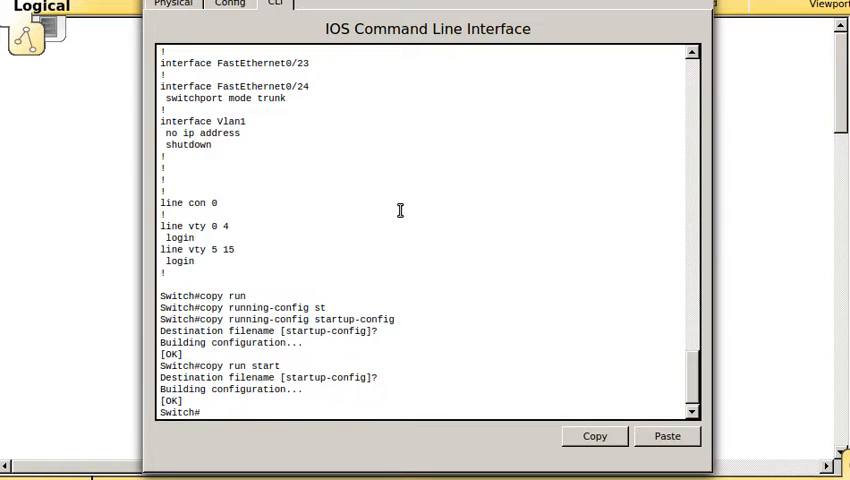
Abort the name lookup from the mistyped enh with Ctrl+Shift+6, re-enter conf t and begin int fa0/23.
text(enh)
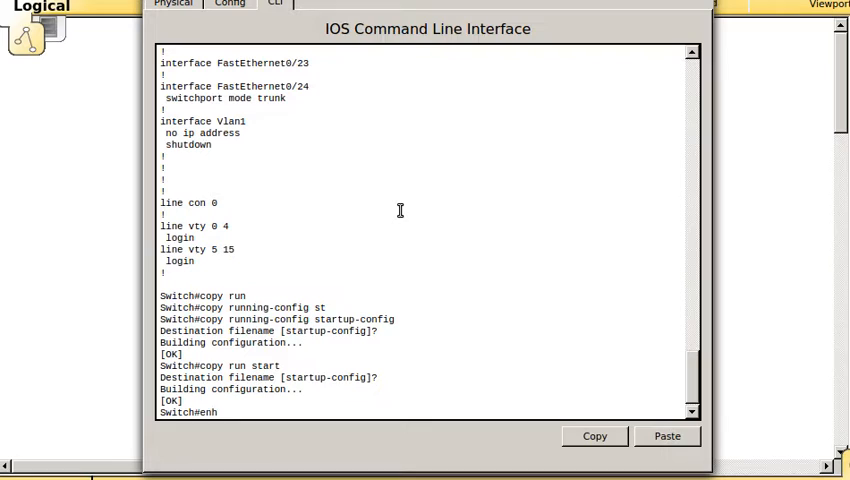
key(Return)
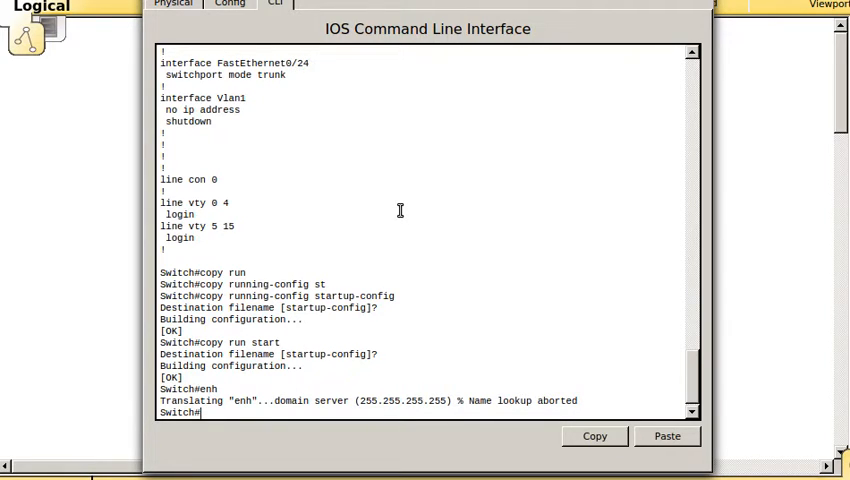
text(conf t)
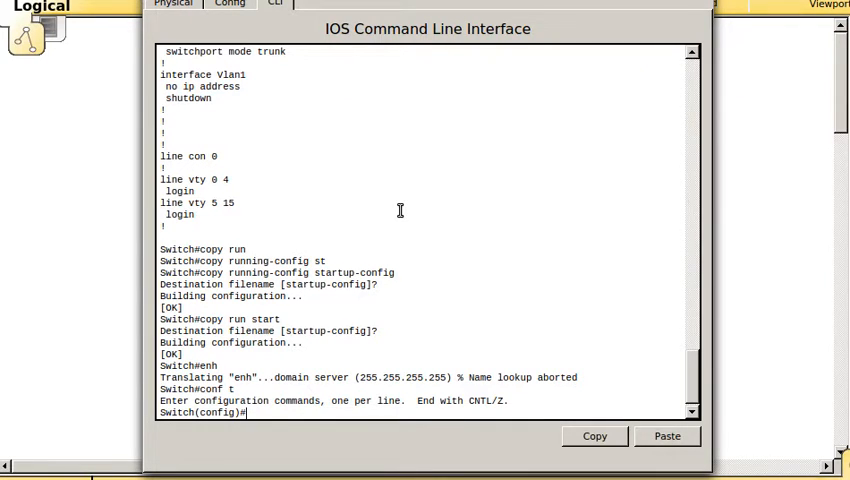
text(conf)
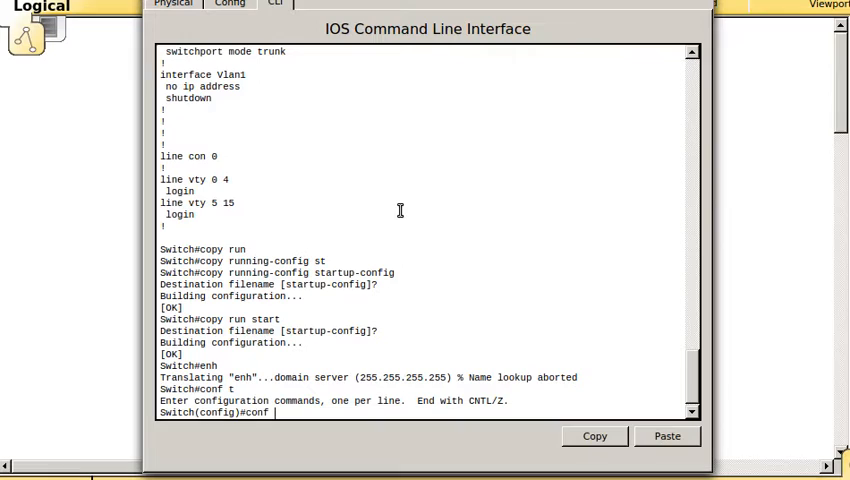
text(t)
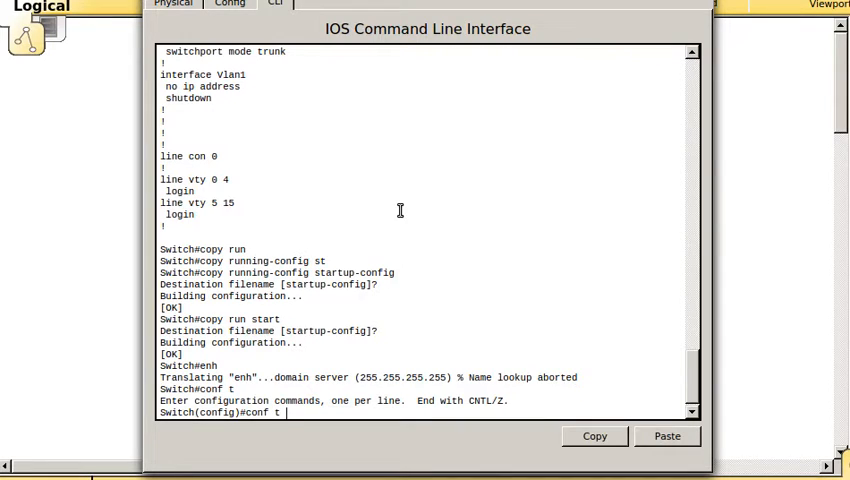
text(int)
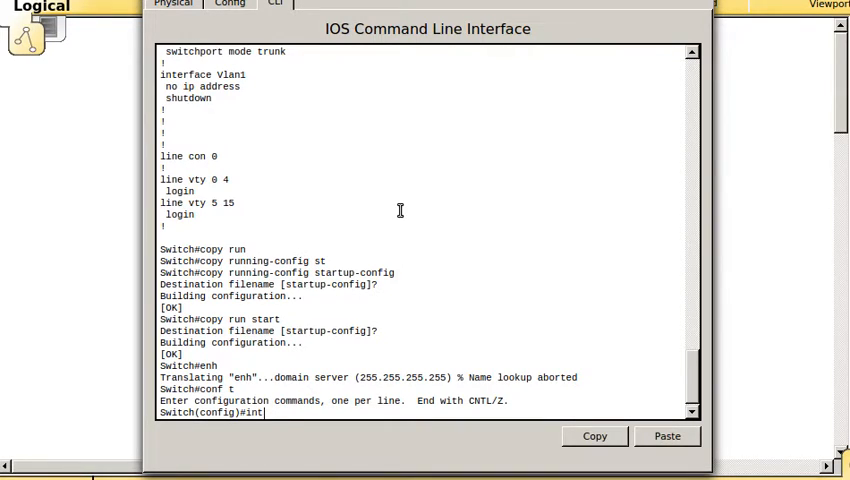
text(fa0/23)
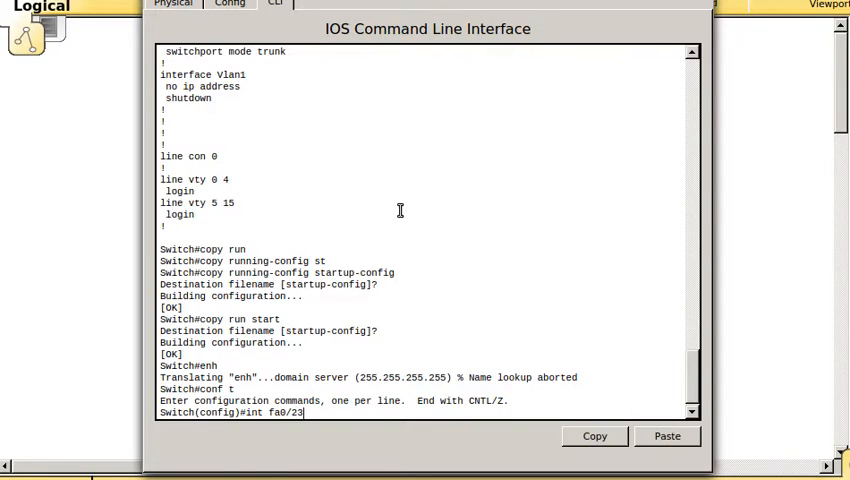
Set Fa0/23 to switchport mode trunk, move to interface fa0/22, then return to Switch#.
text(switchport mode trunk)
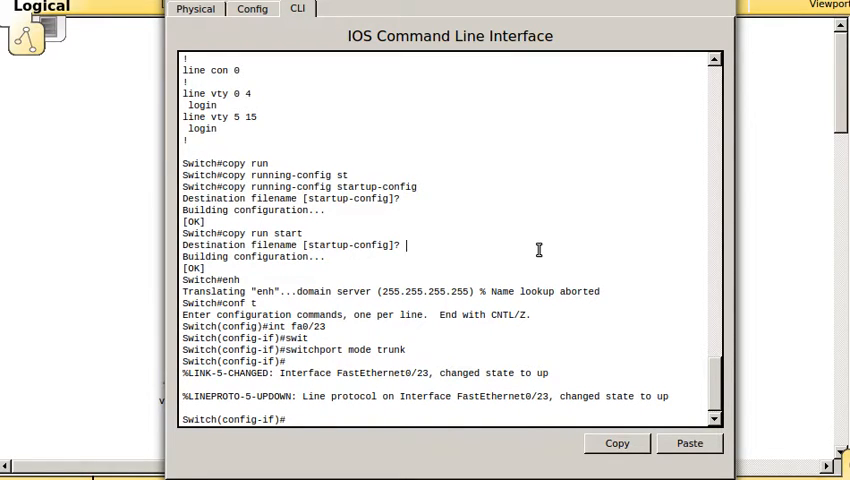
mouse_move(522, 312)
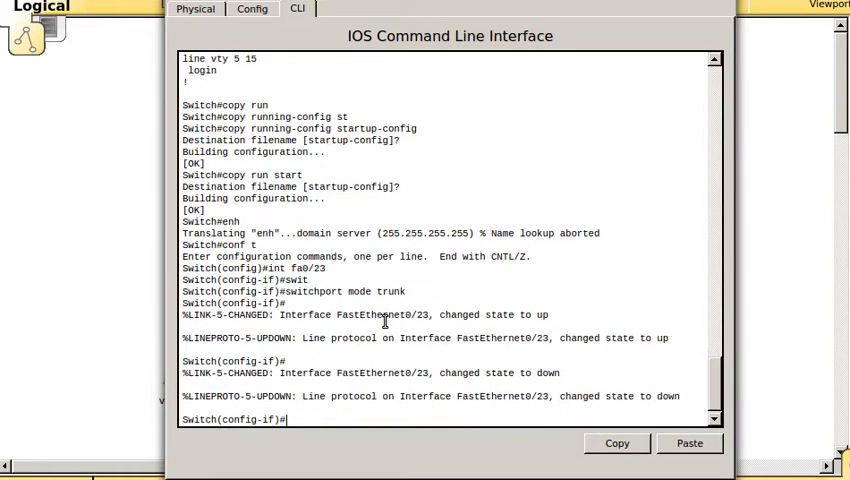
text(int)
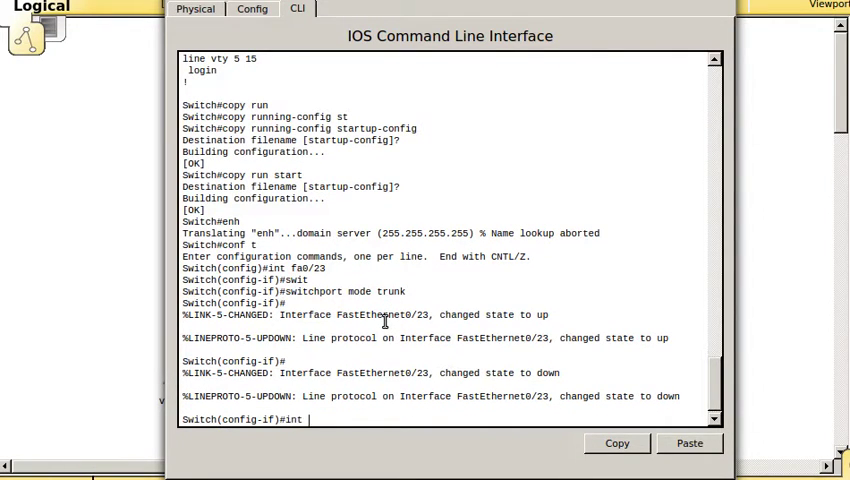
text(fa0/22)
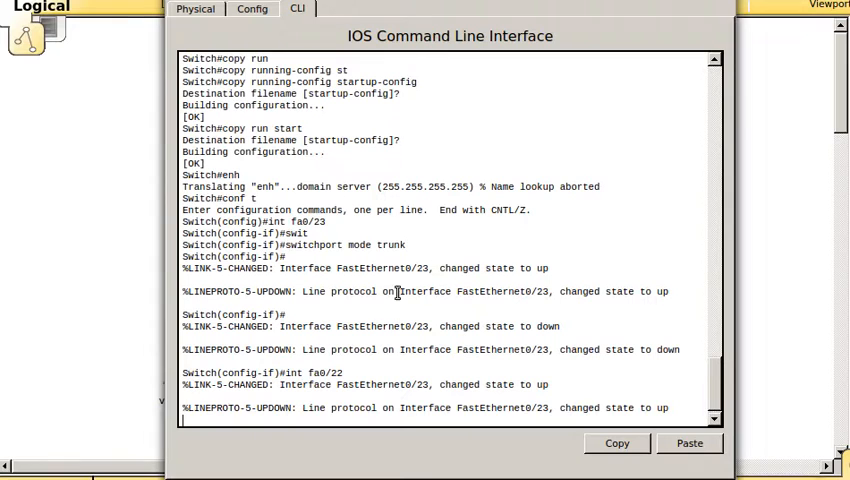
mouse_move(384, 296)
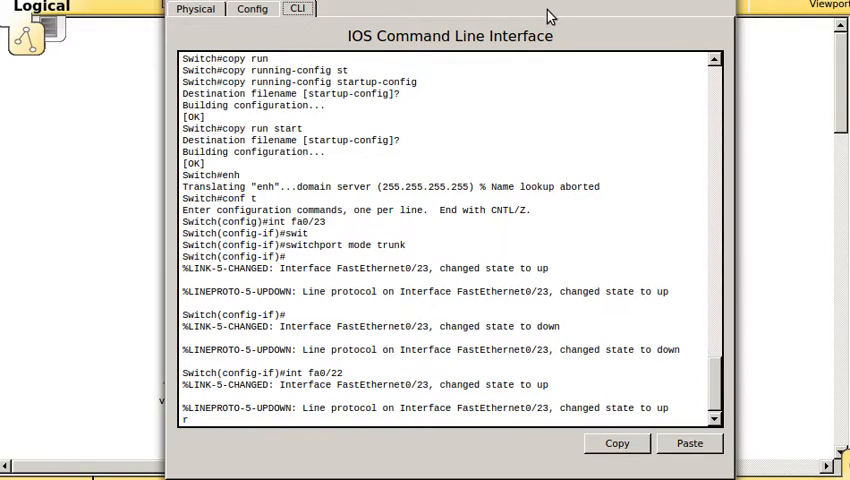
mouse_move(466, 184)
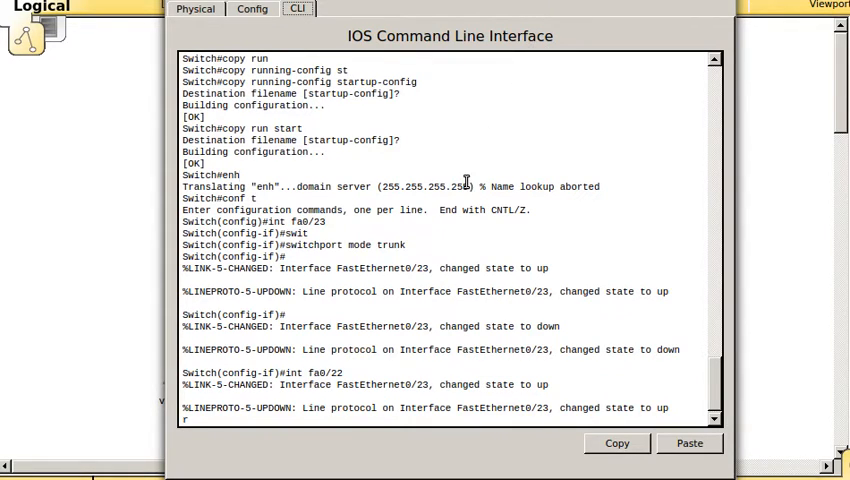
mouse_move(432, 292)
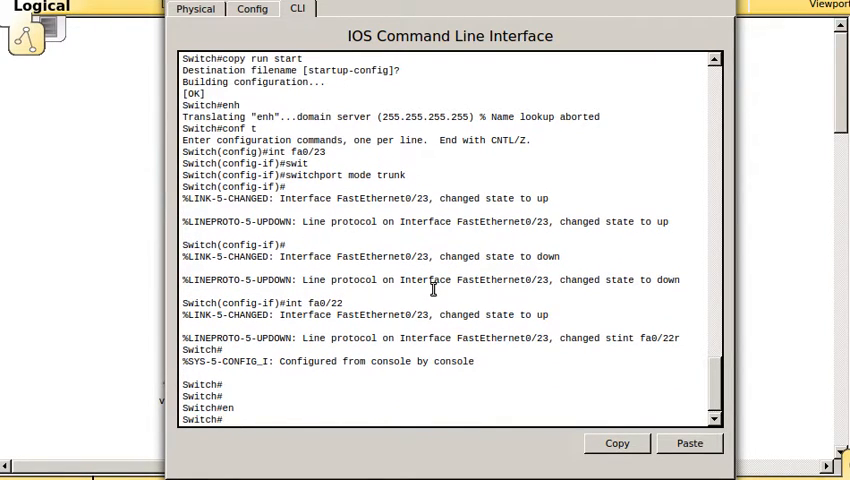
Recall earlier commands with up-arrow history through conf t, int fa0/1, switchport mode trunk and do show vlan brief.
text(conf t)
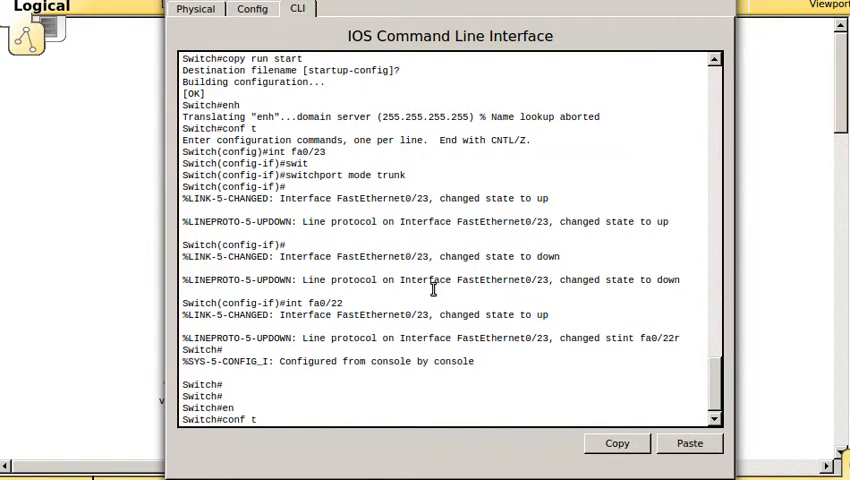
text(end)
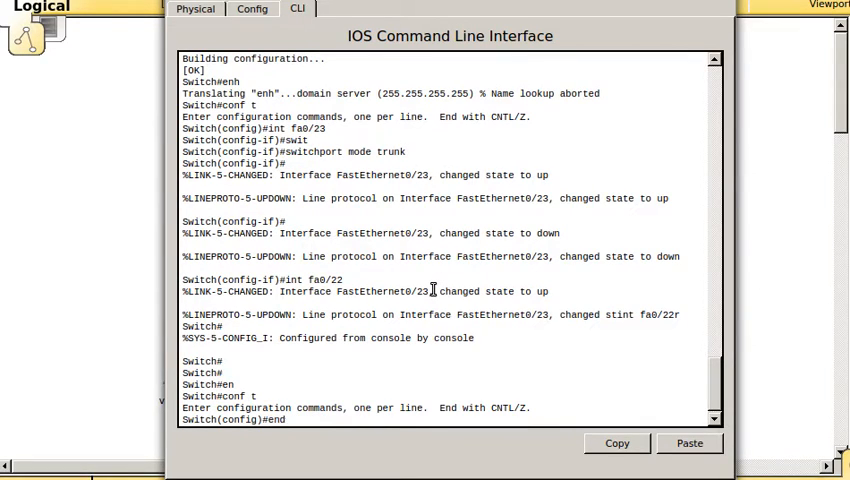
text(int fa0/1)
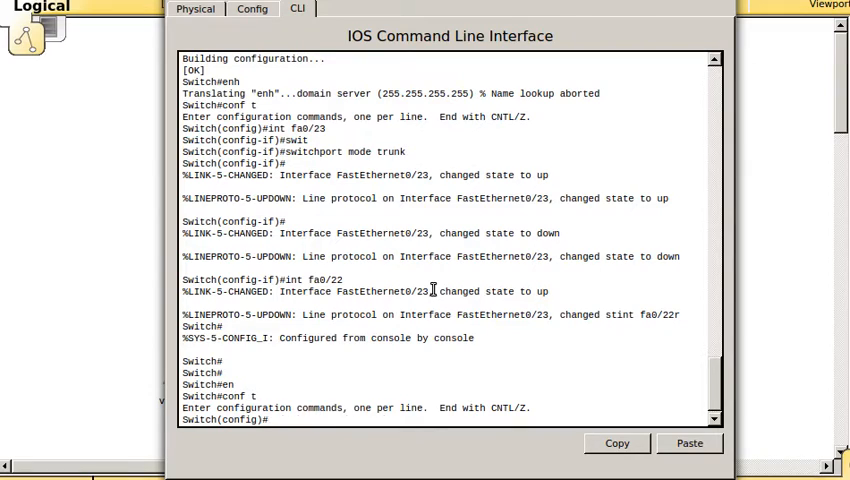
text(switchport mode trunk)
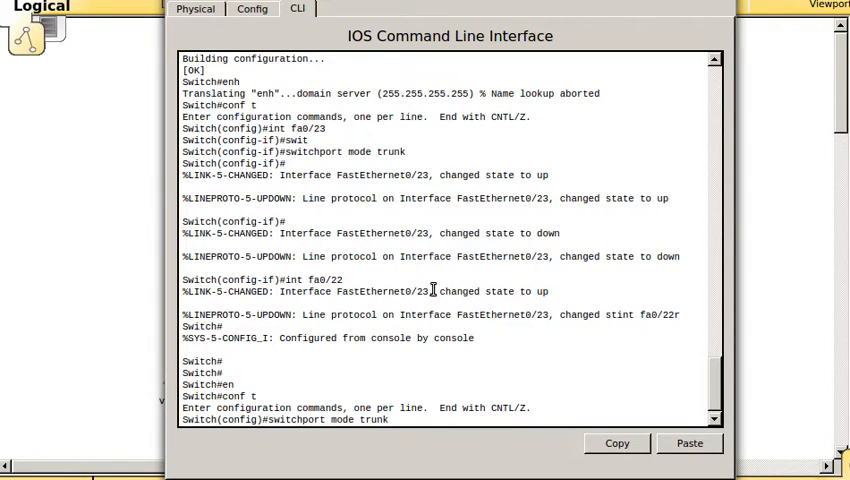
text(do show vlan brief)
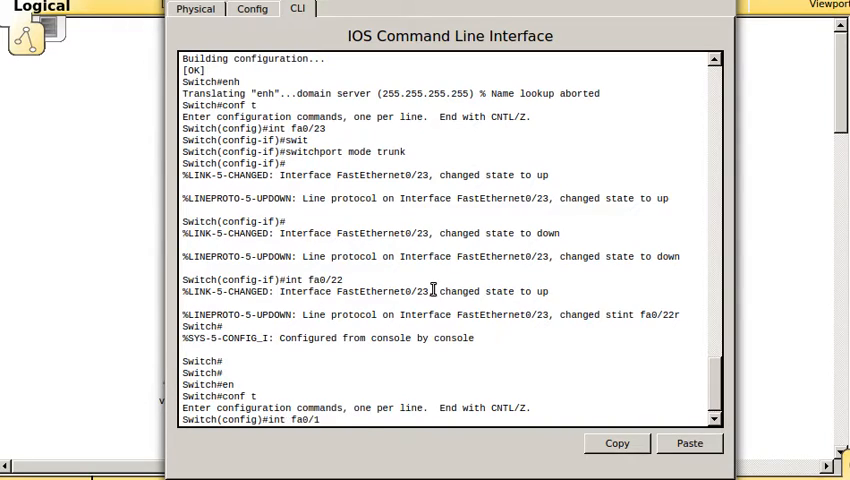
text(do show vlan brief)
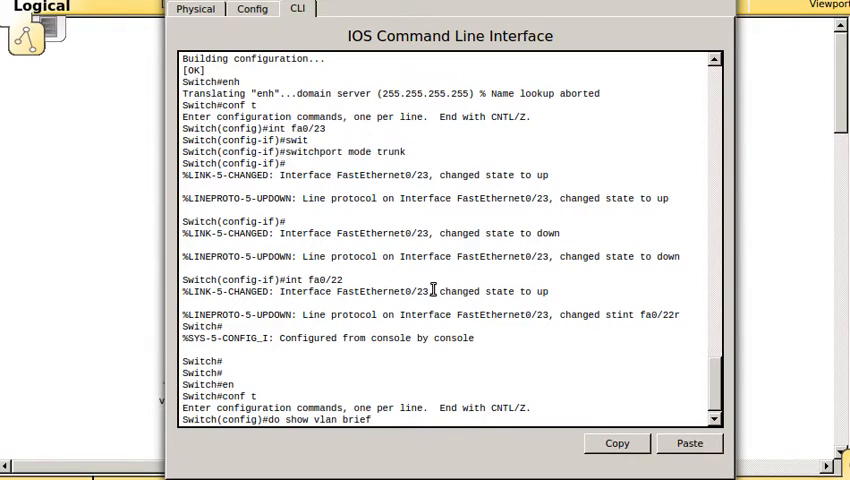
Apply spanning-tree portfast to int range fa0/1-24 and confirm it with do show run.
text(int fa0/1)
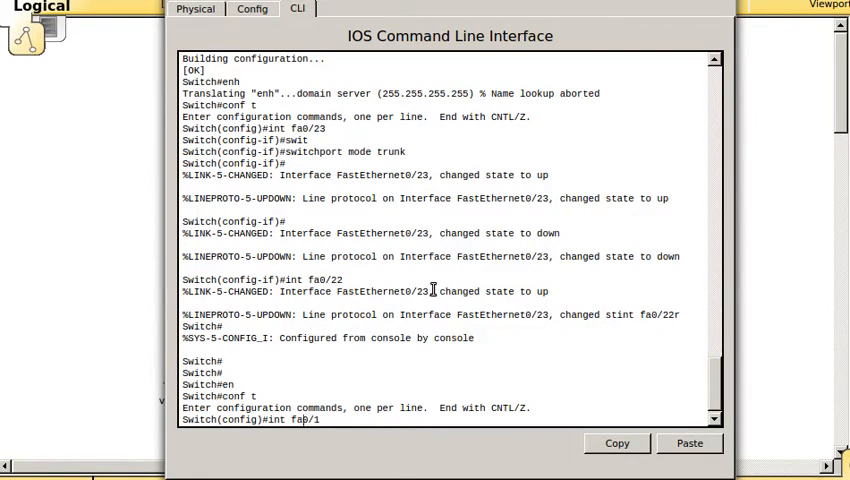
text(range)
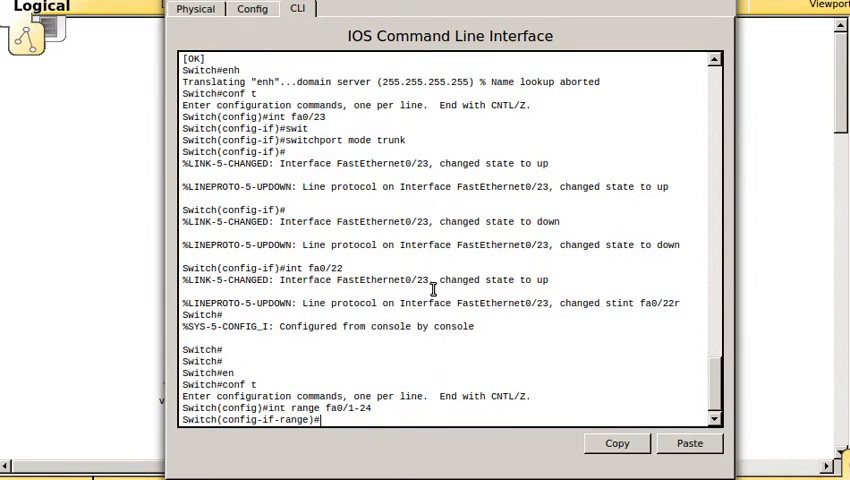
text(spanning-tree portfast)
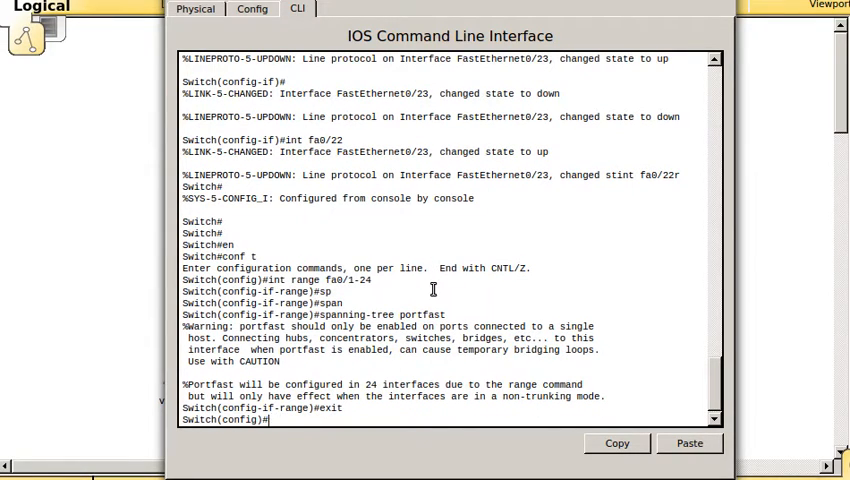
text(do show tun)
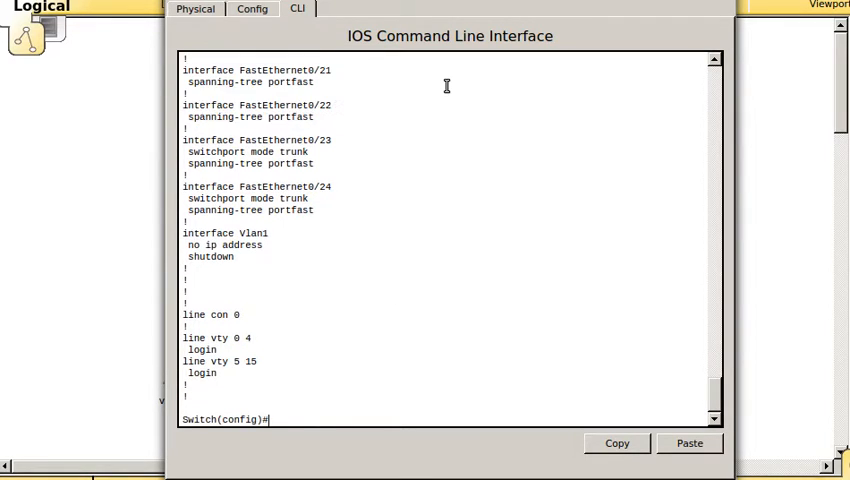
Enter 'int fa0/24' at Switch(config)# to reach interface Fa0/24 configuration, issuing it twice.
text(ak;ljsdf;lkajdf;ljka;ds)
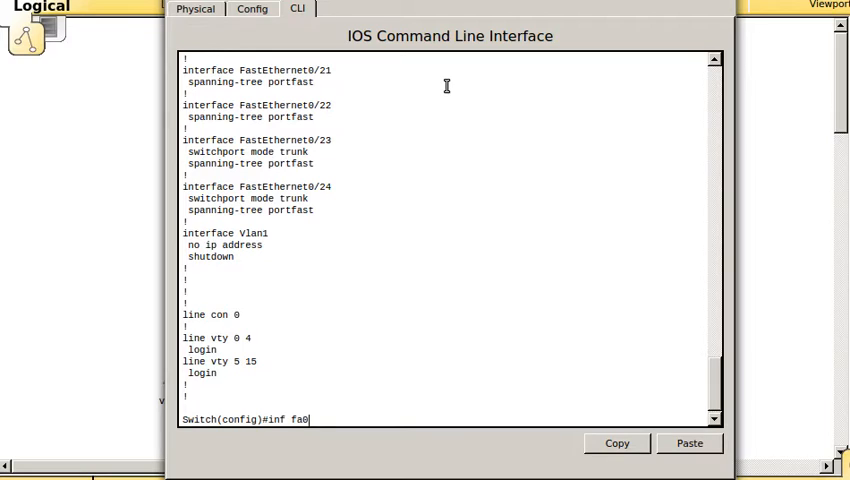
text(/24)
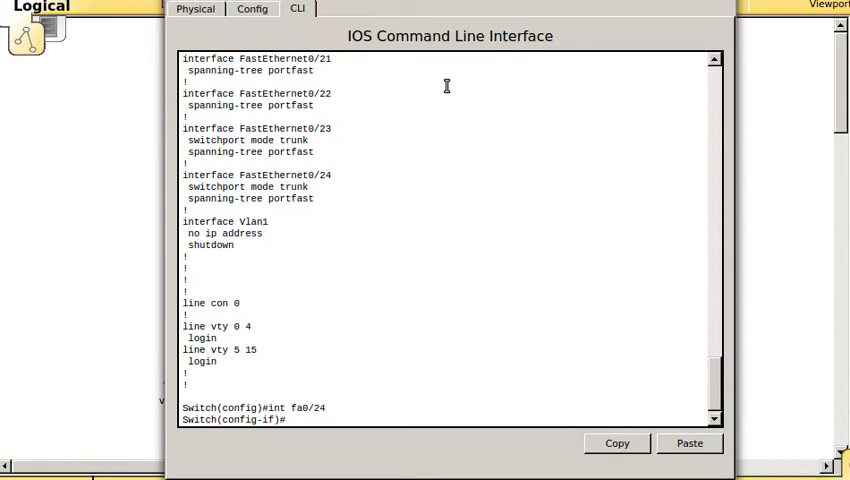
text(int fa0/24)
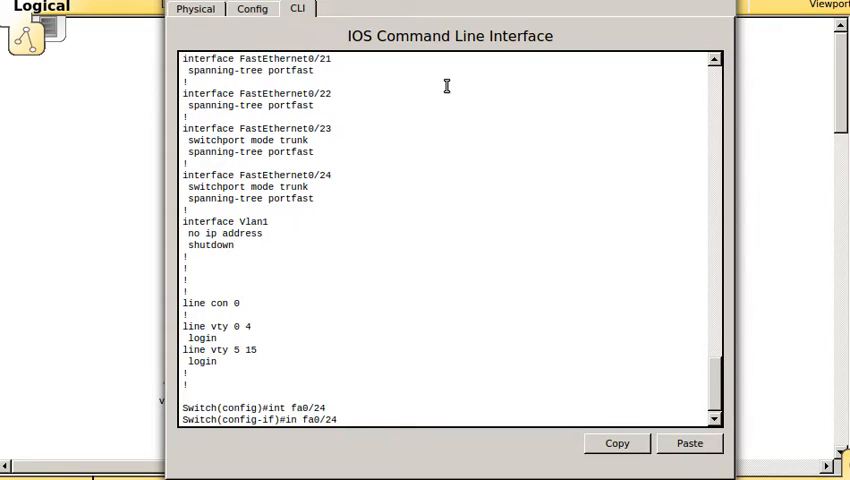
text(int fa0/2)
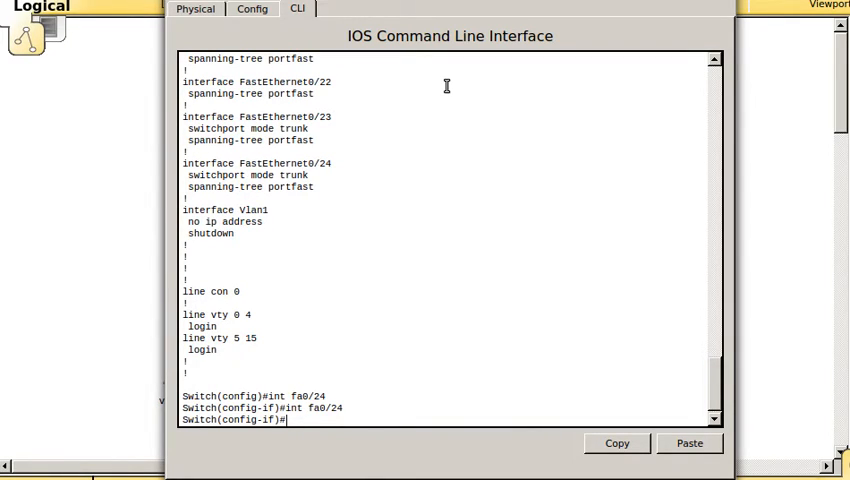
Exit from config-if and config mode back to Switch#, then begin typing 'en'.
text(e)
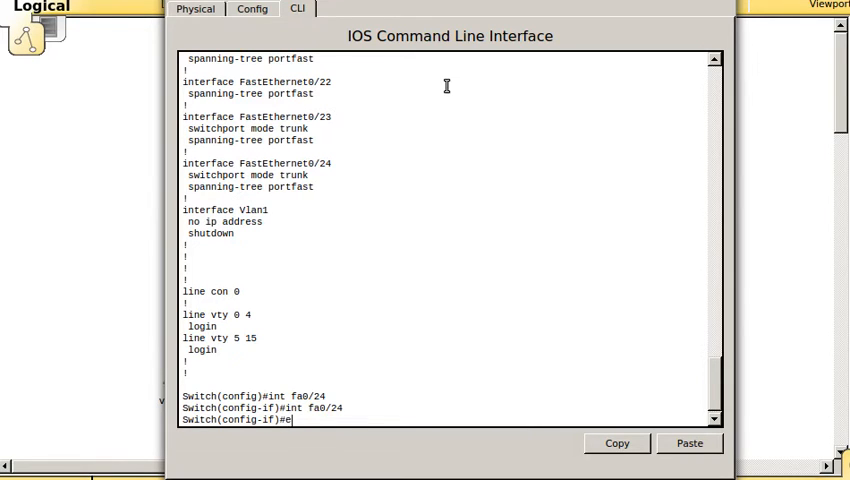
text(exit)
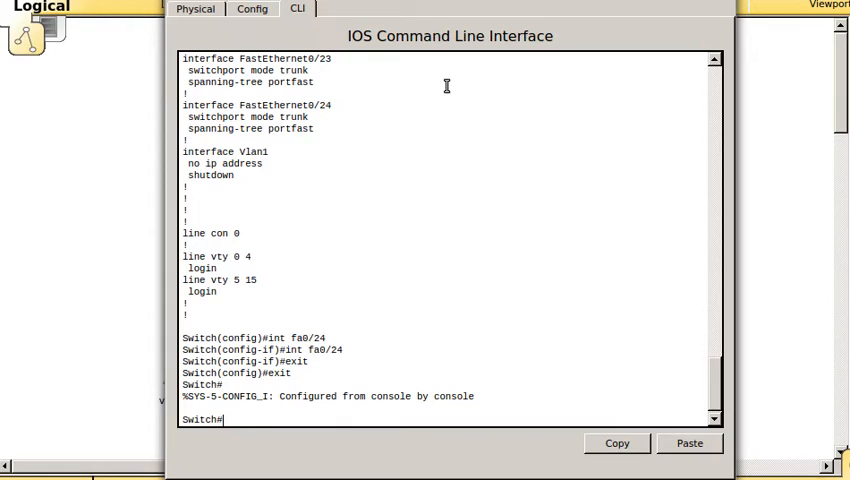
text(en)
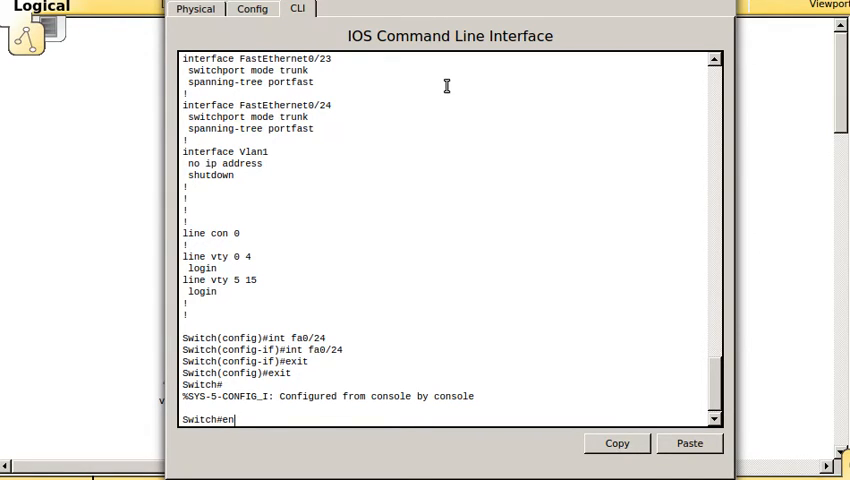
mouse_move(448, 246)
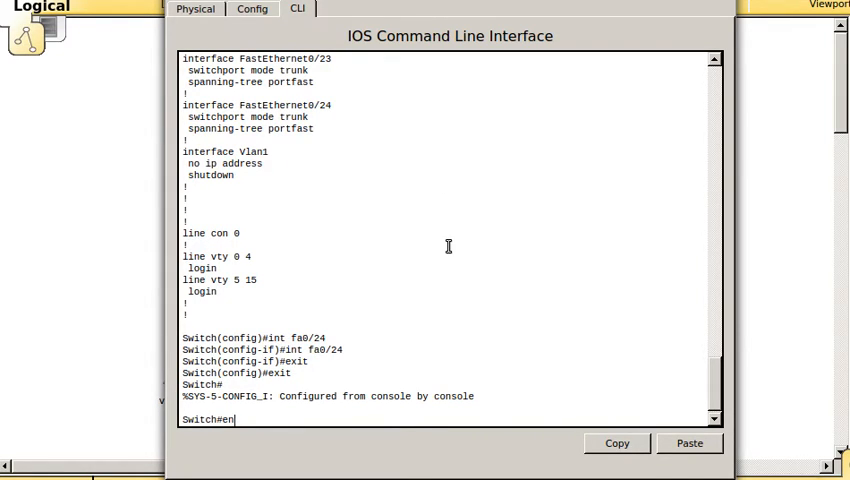
mouse_move(528, 104)
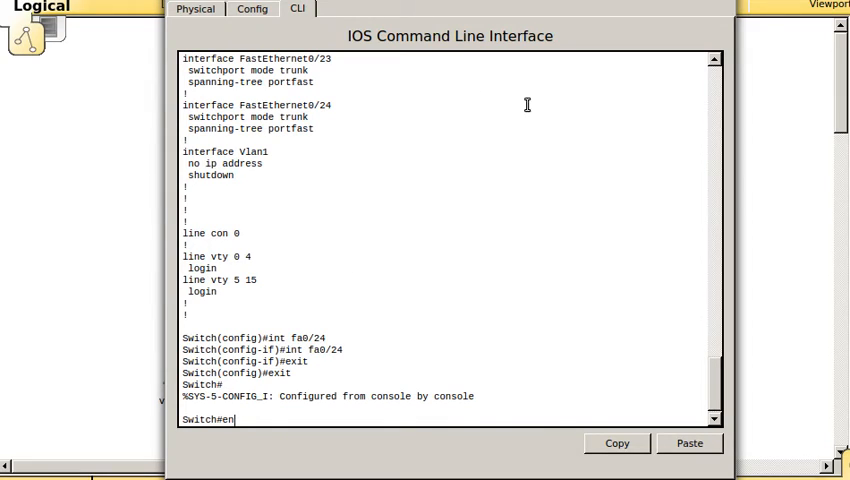